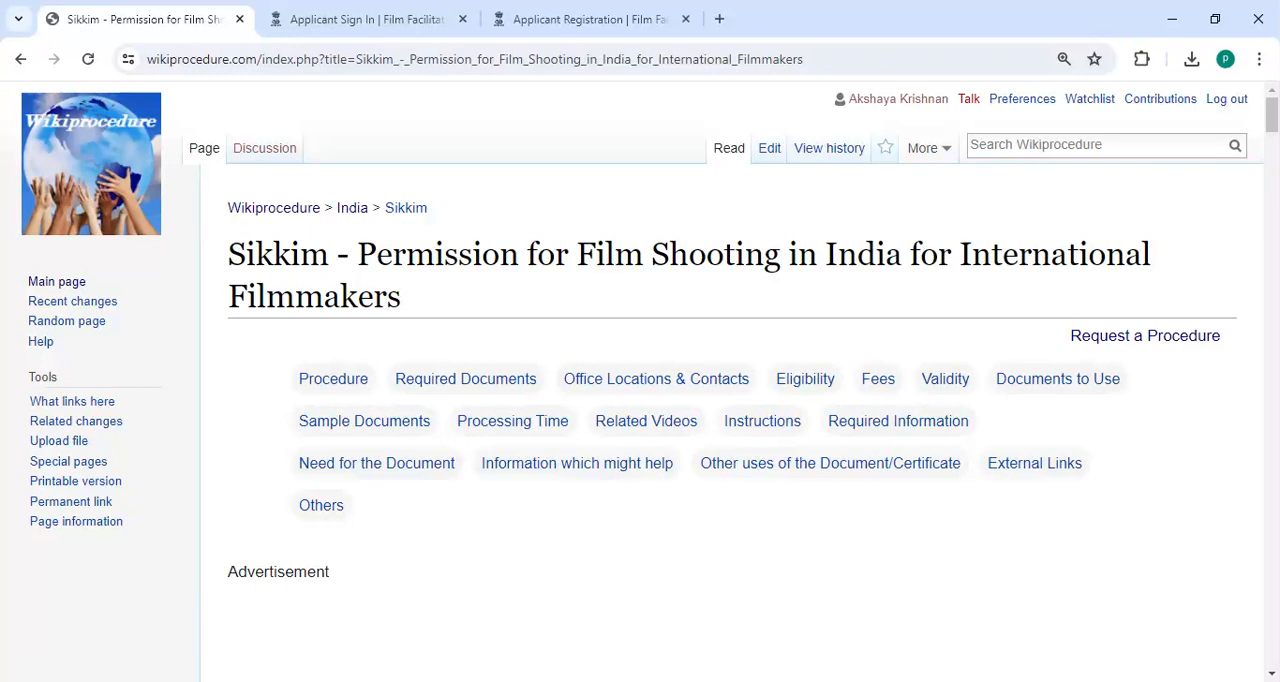
mouse_move(414, 318)
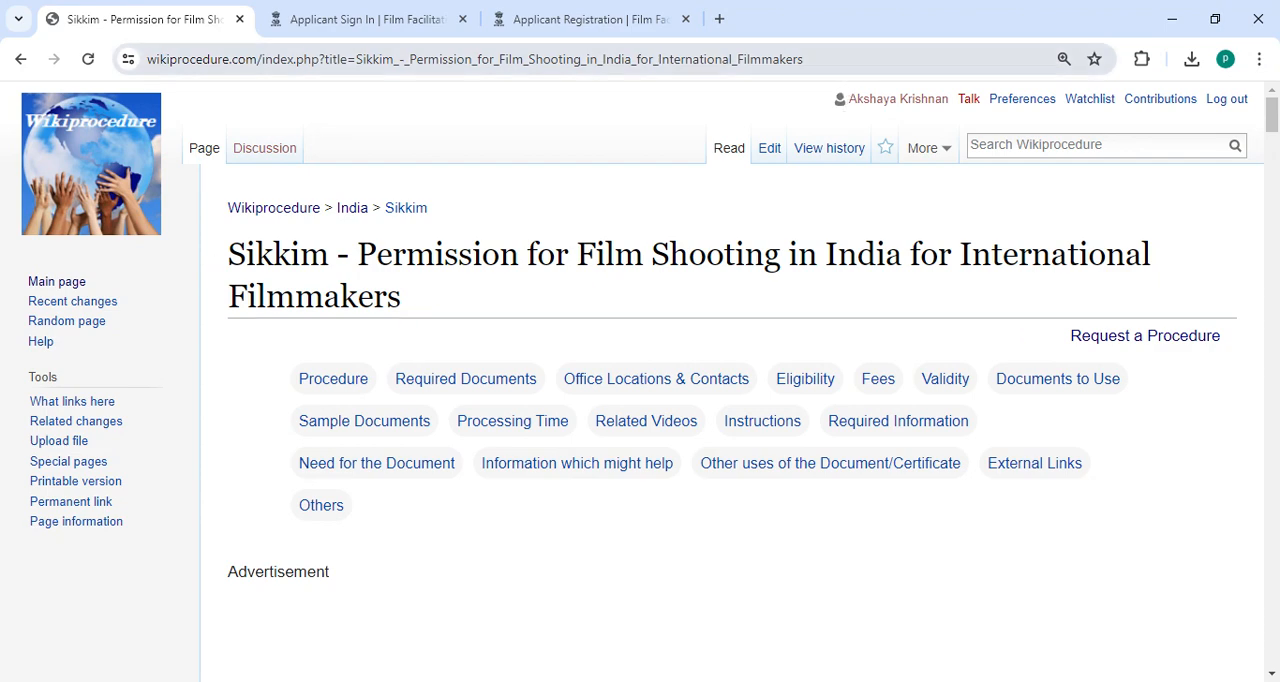
- Select the Sikkim film permission page's address and scroll to its 'Apply online' steps
click(476, 60)
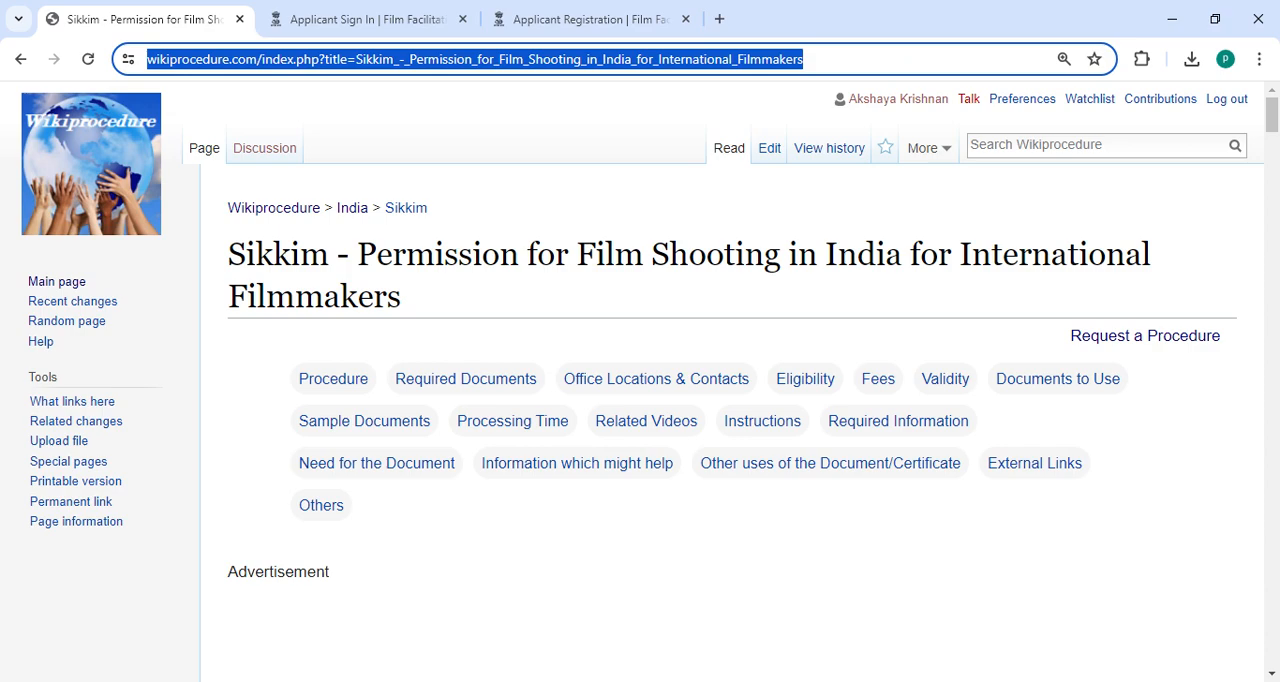
scroll(down, 3)
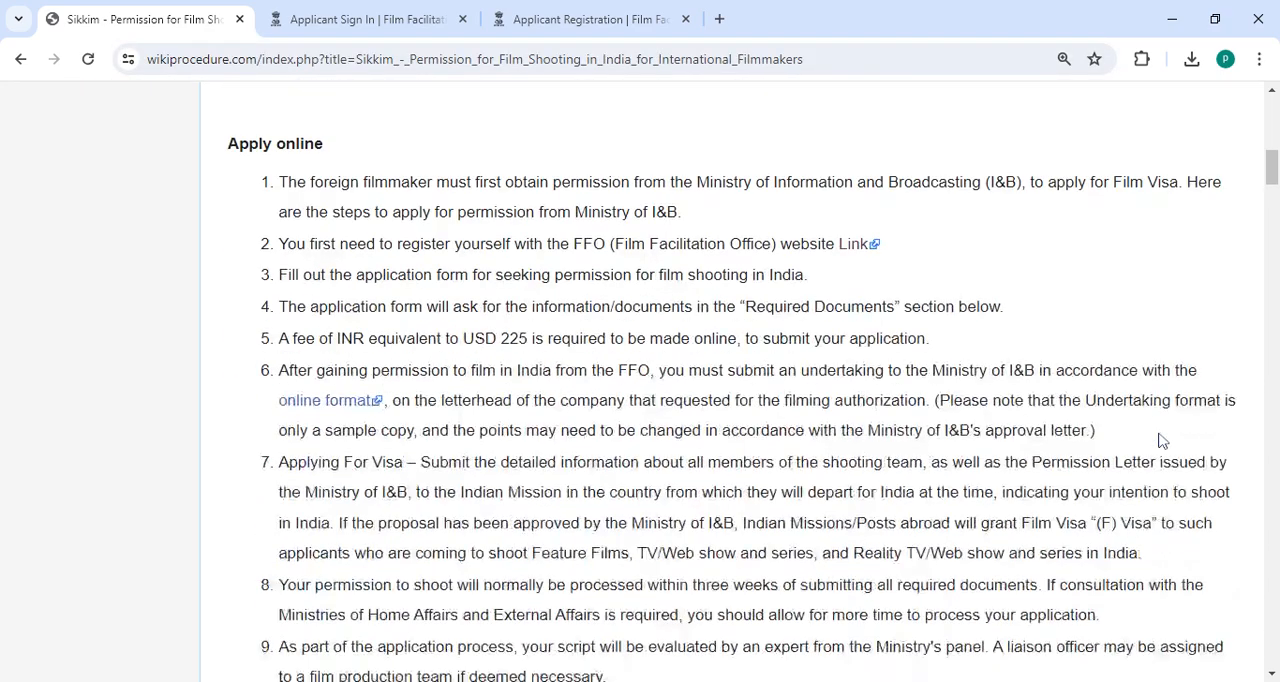
scroll(up, 3)
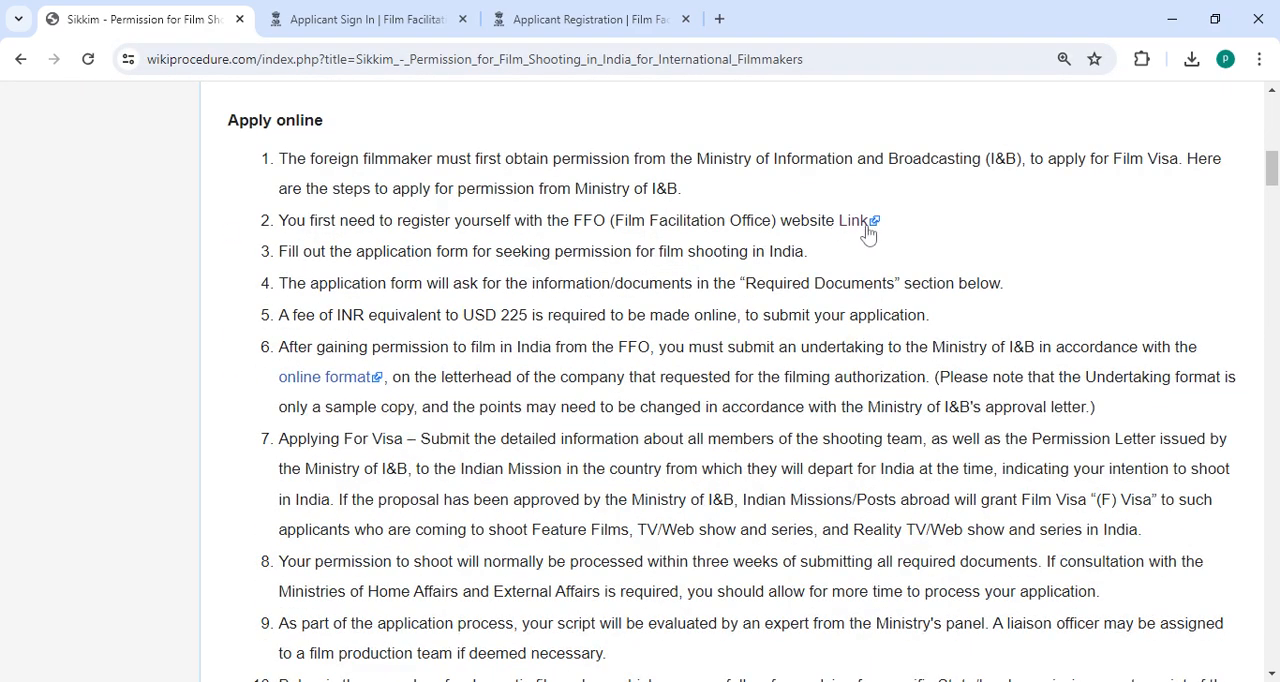
mouse_move(856, 220)
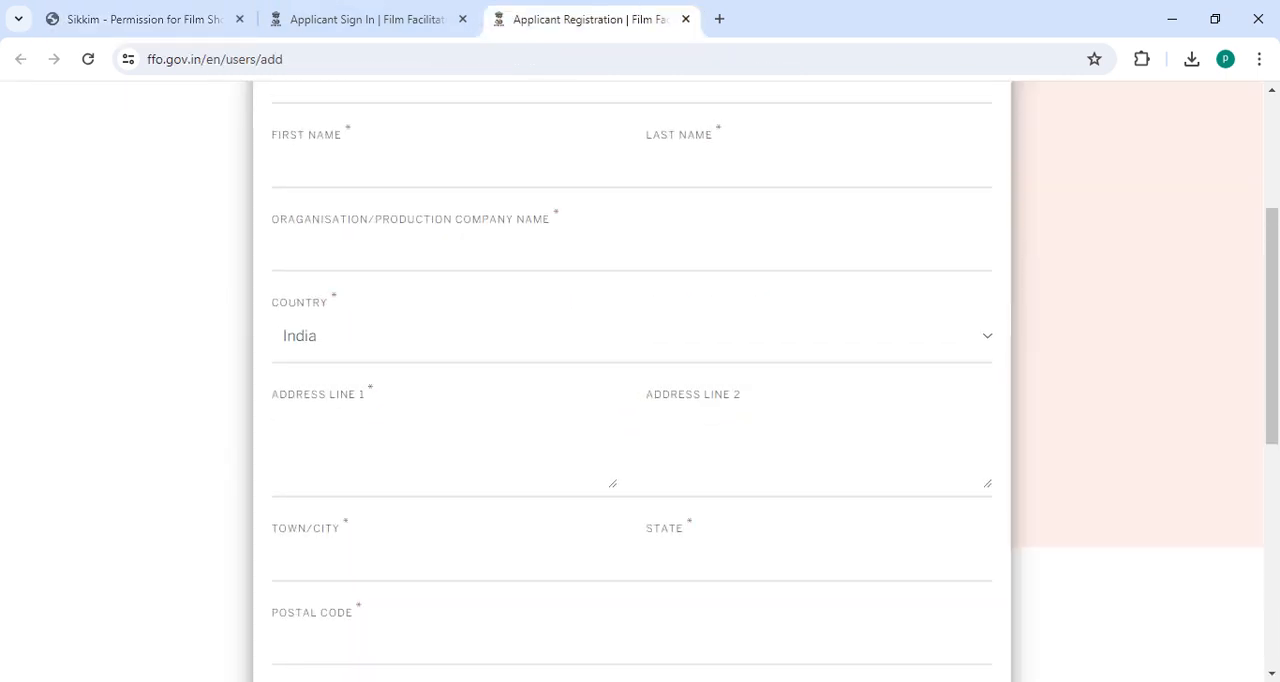
- Scroll through the FFO Applicant Registration form and Sign In page, then return to the Wikiprocedure guide
scroll(up, 3)
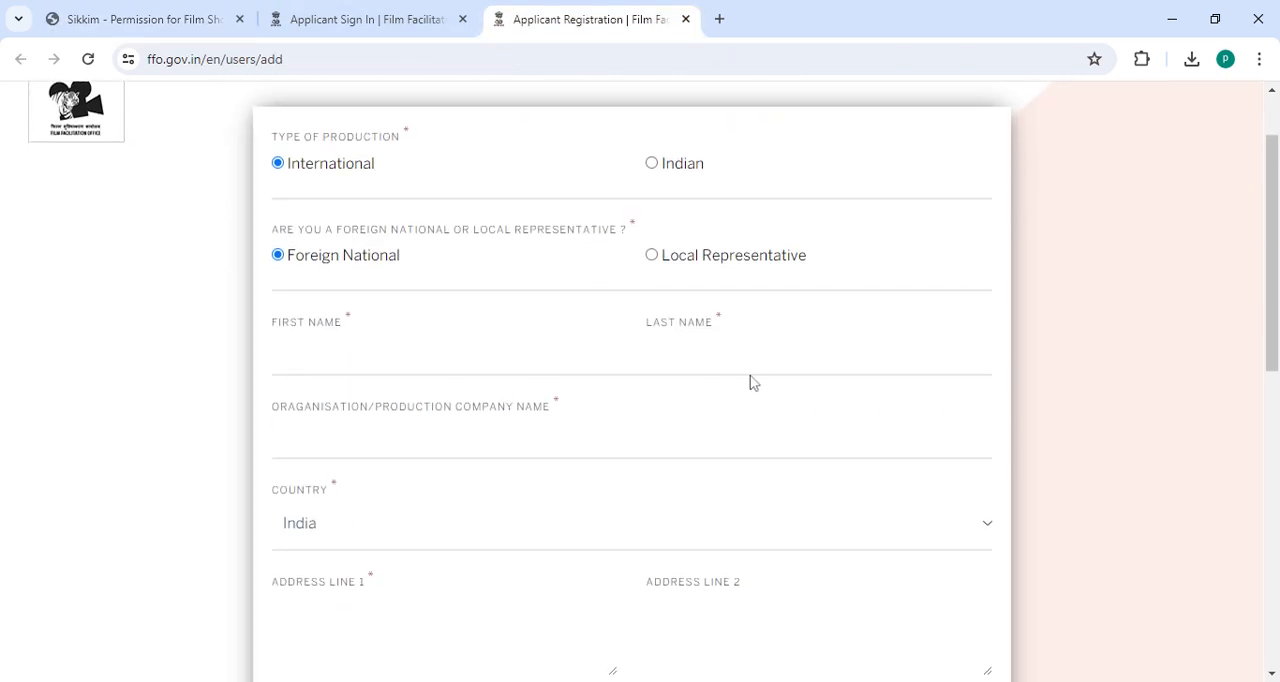
scroll(down, 3)
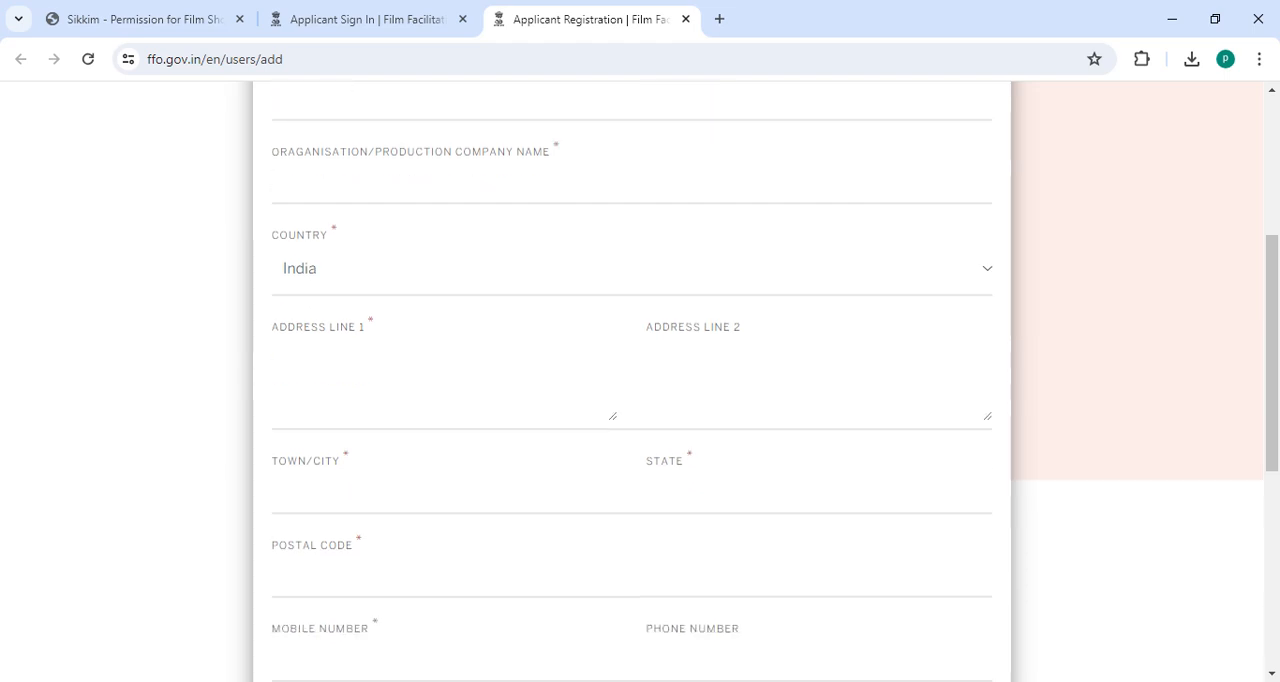
scroll(down, 3)
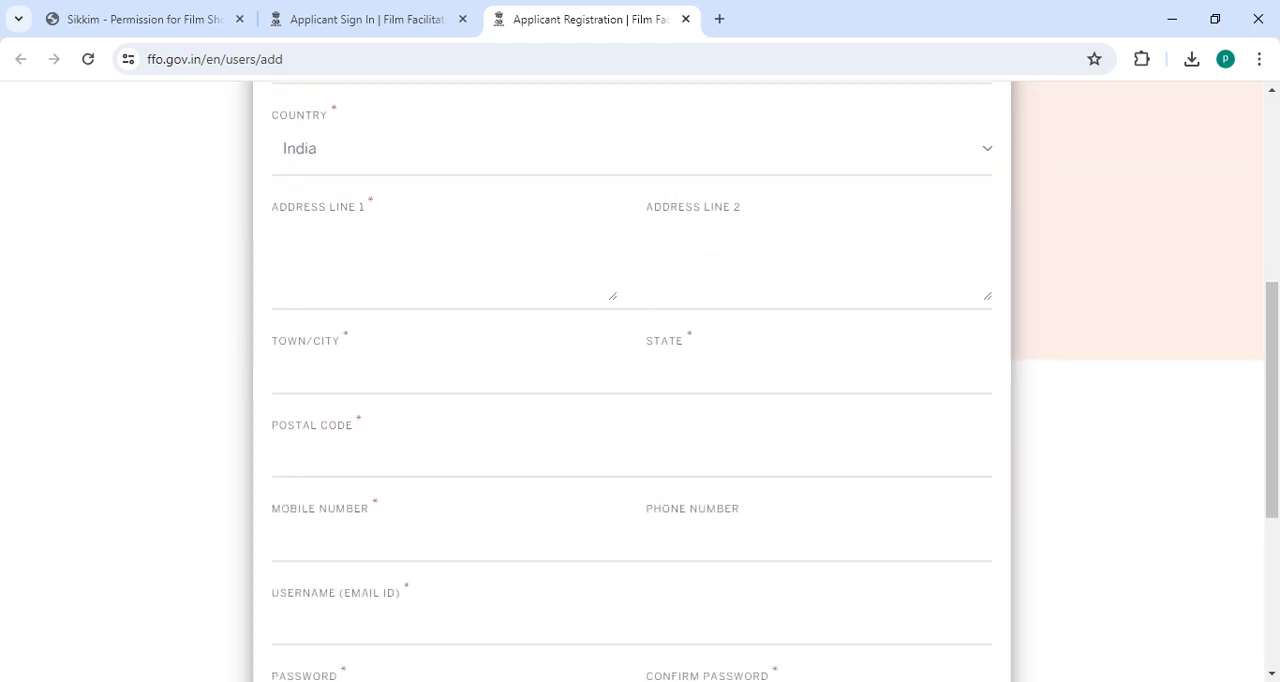
scroll(down, 3)
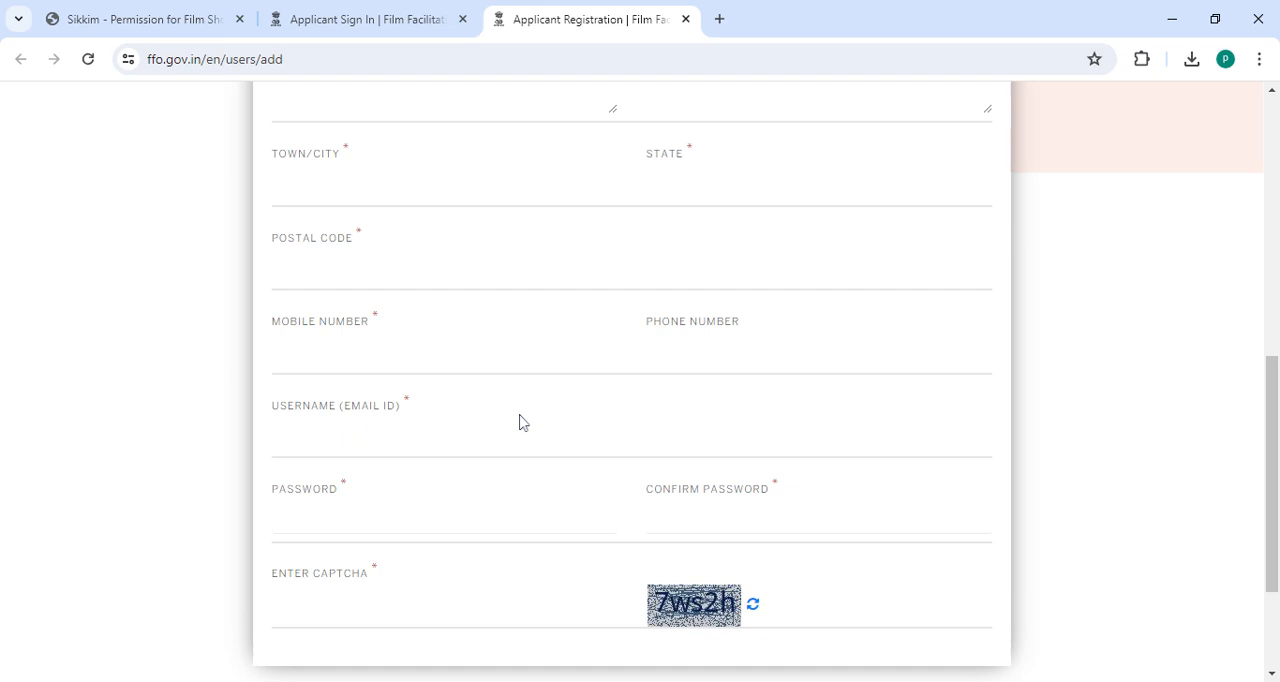
scroll(down, 3)
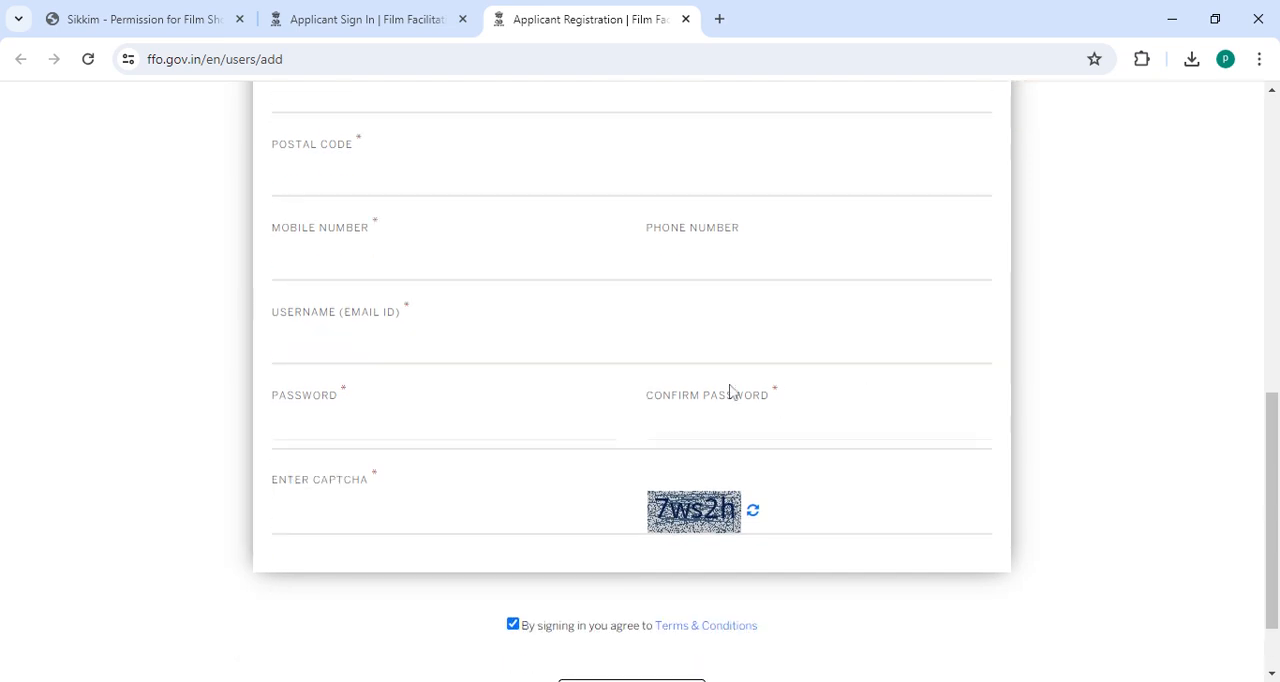
scroll(down, 3)
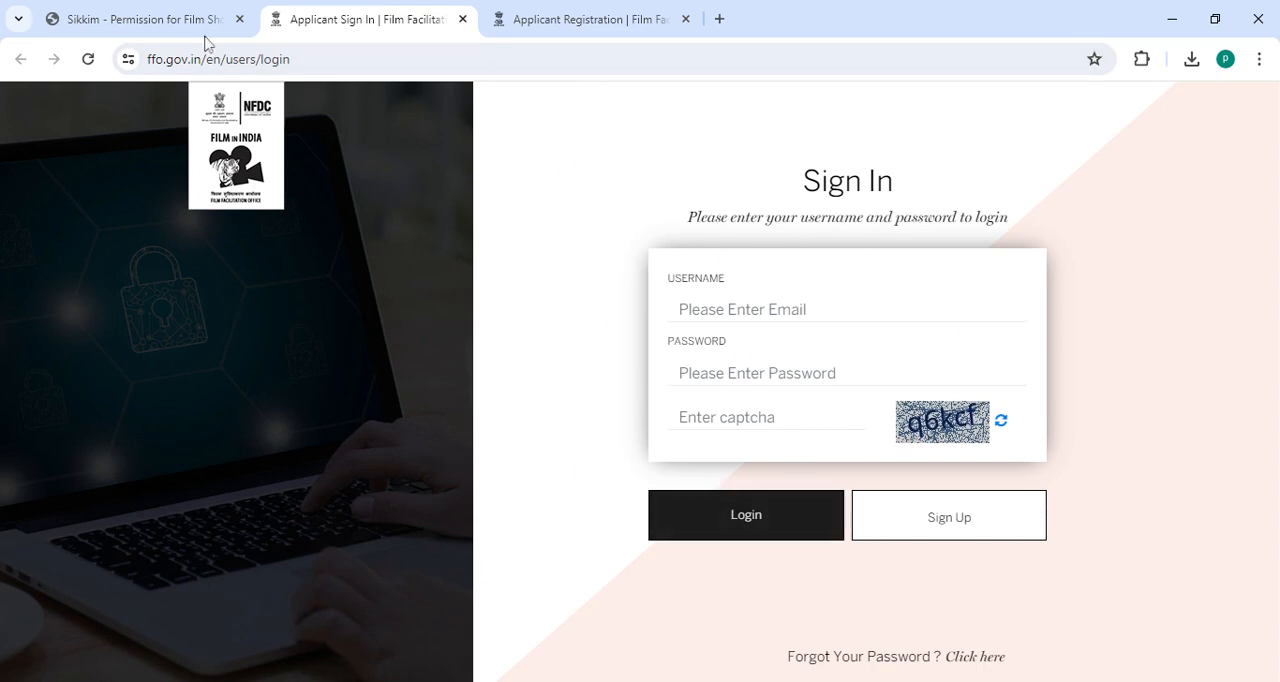
click(144, 18)
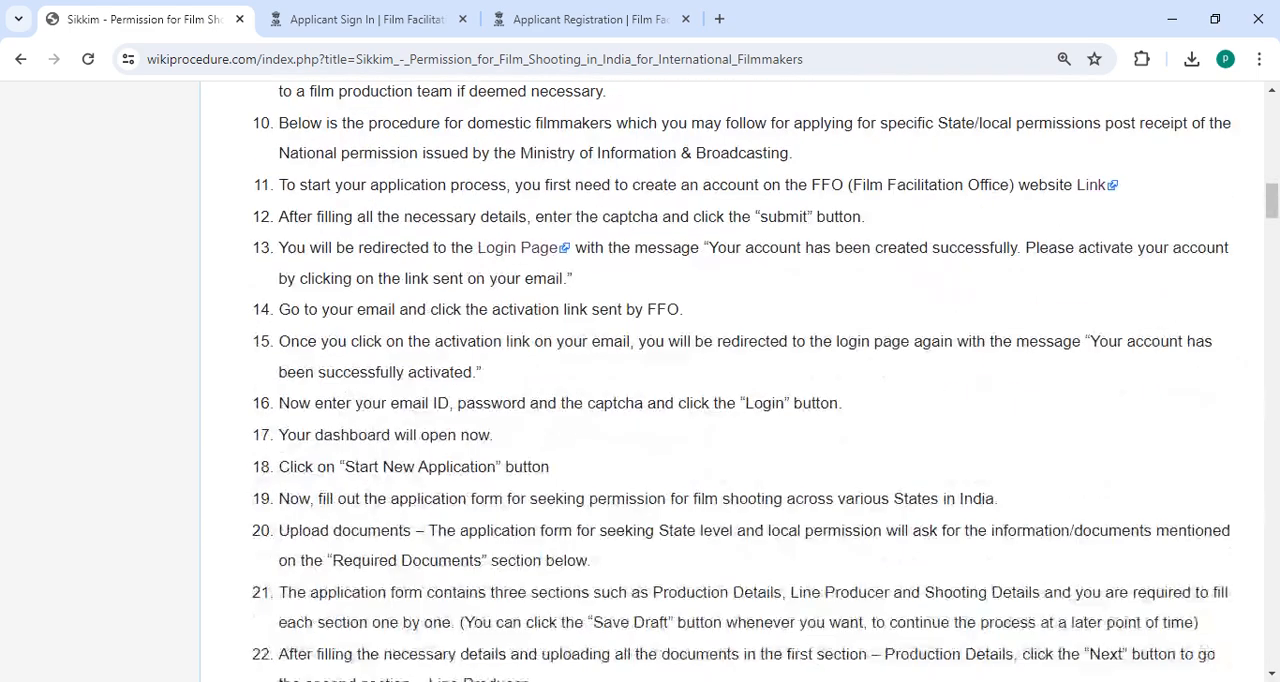
- Scroll through application steps 10–27 down to the Required Documents heading
scroll(down, 3)
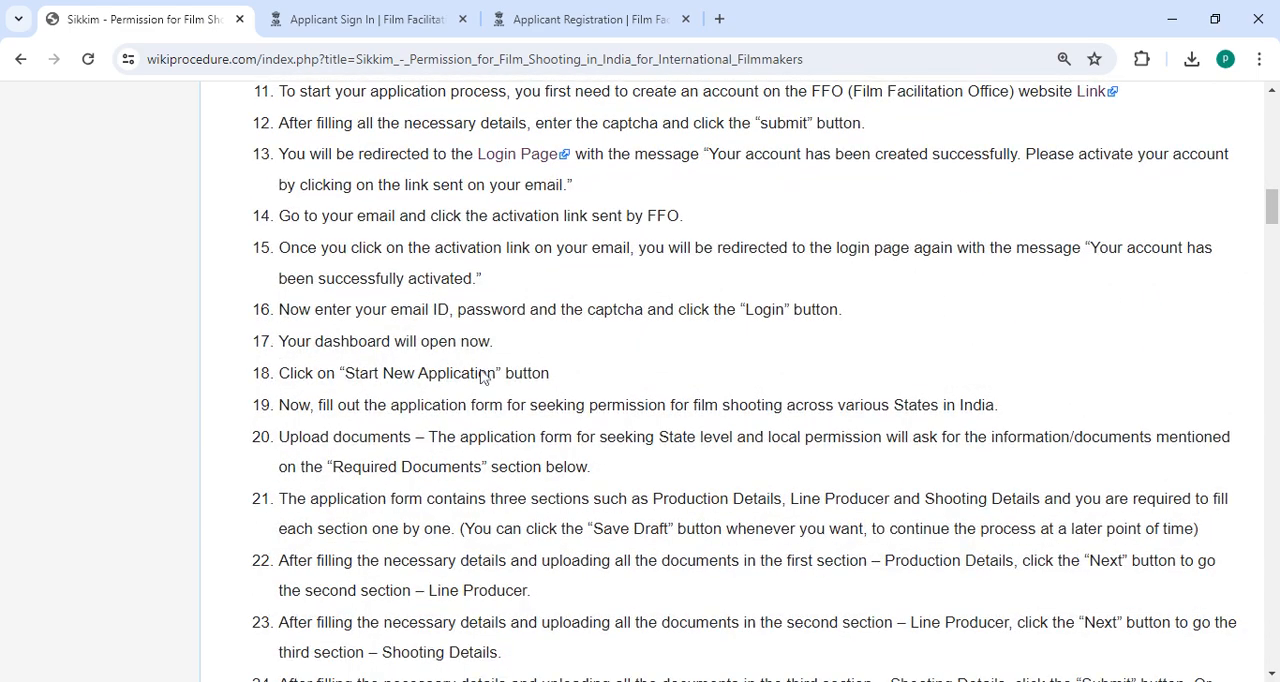
scroll(down, 3)
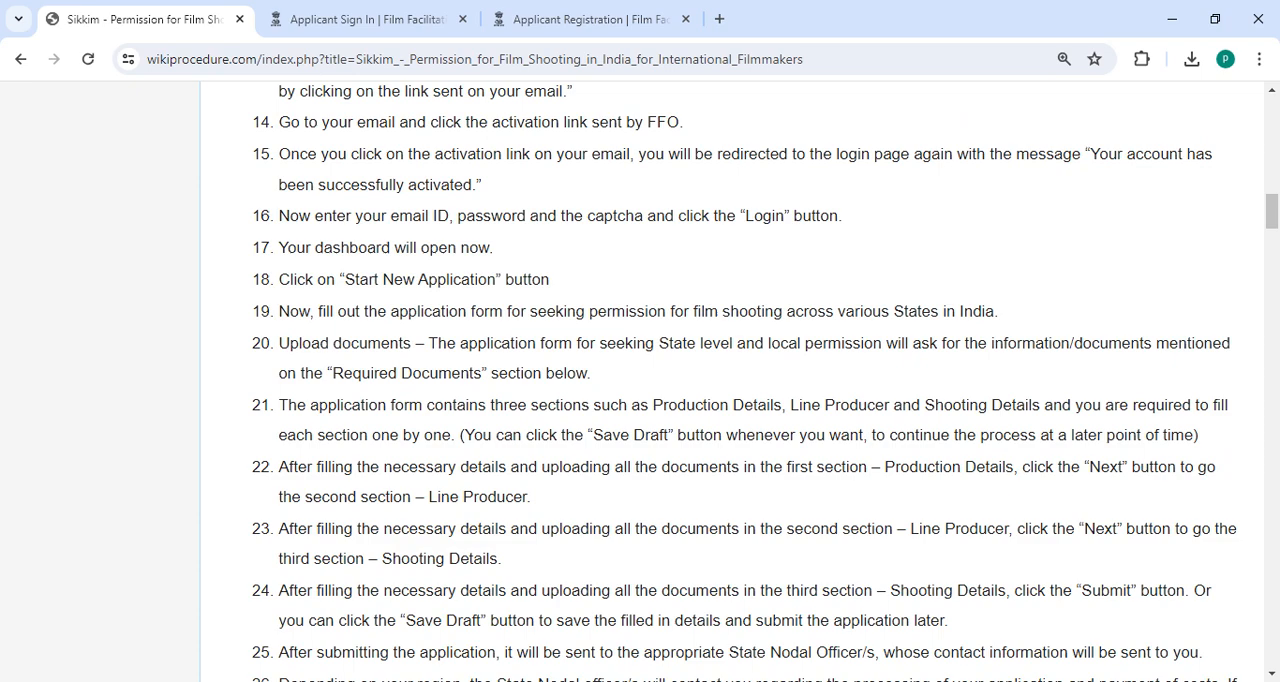
scroll(down, 3)
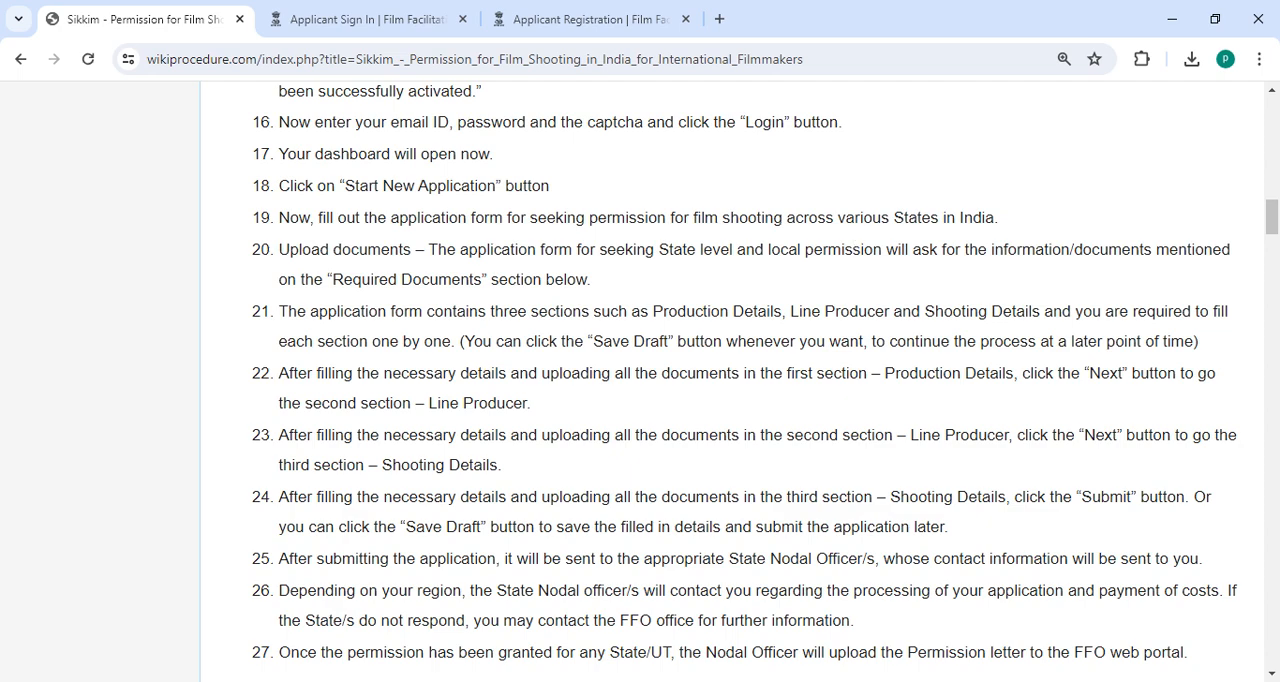
scroll(down, 3)
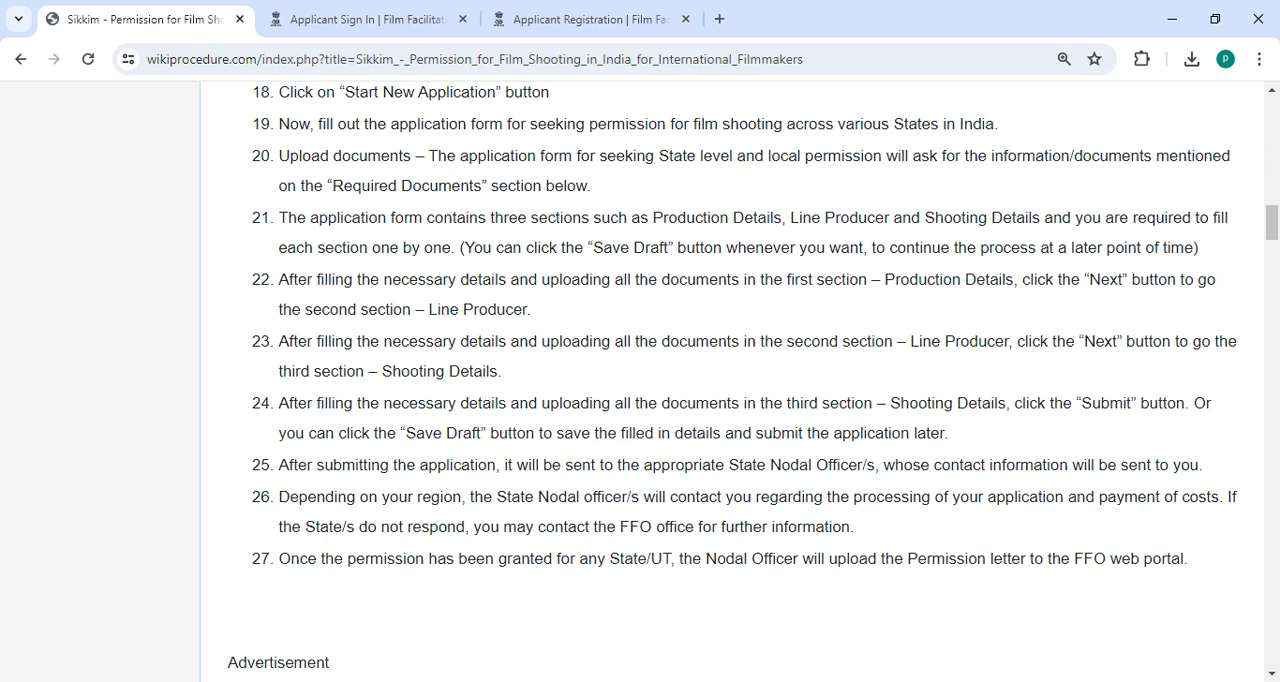
scroll(down, 3)
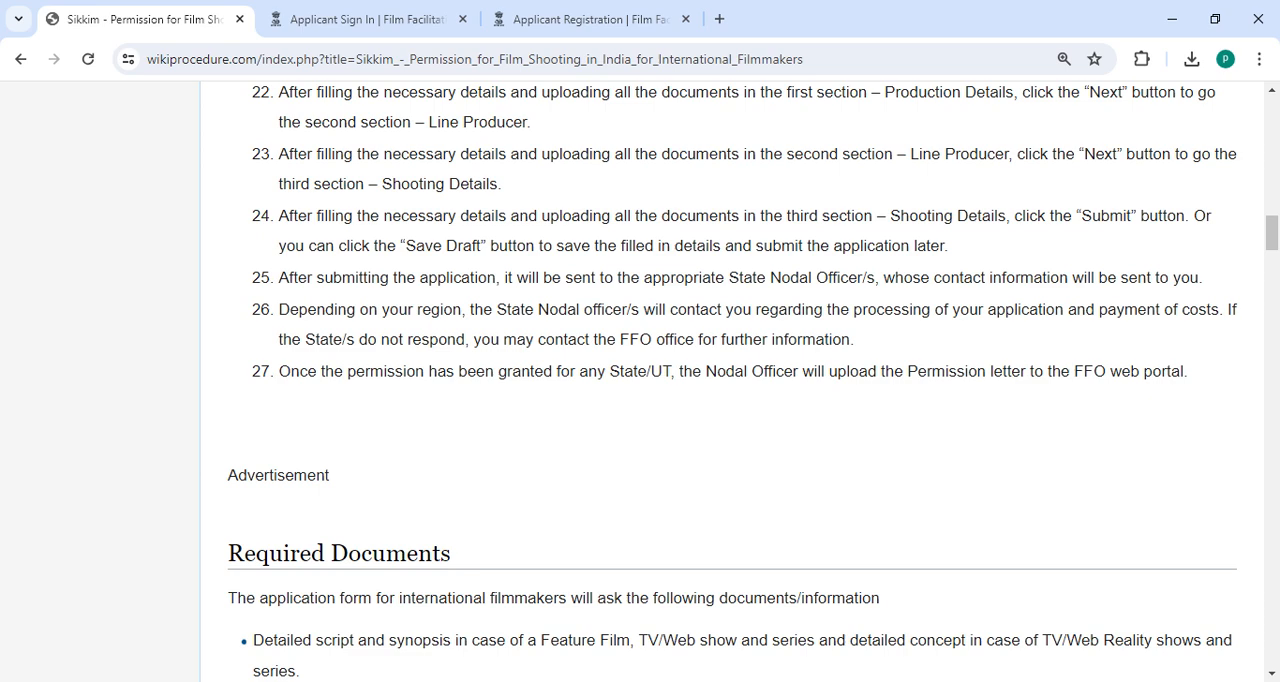
scroll(down, 3)
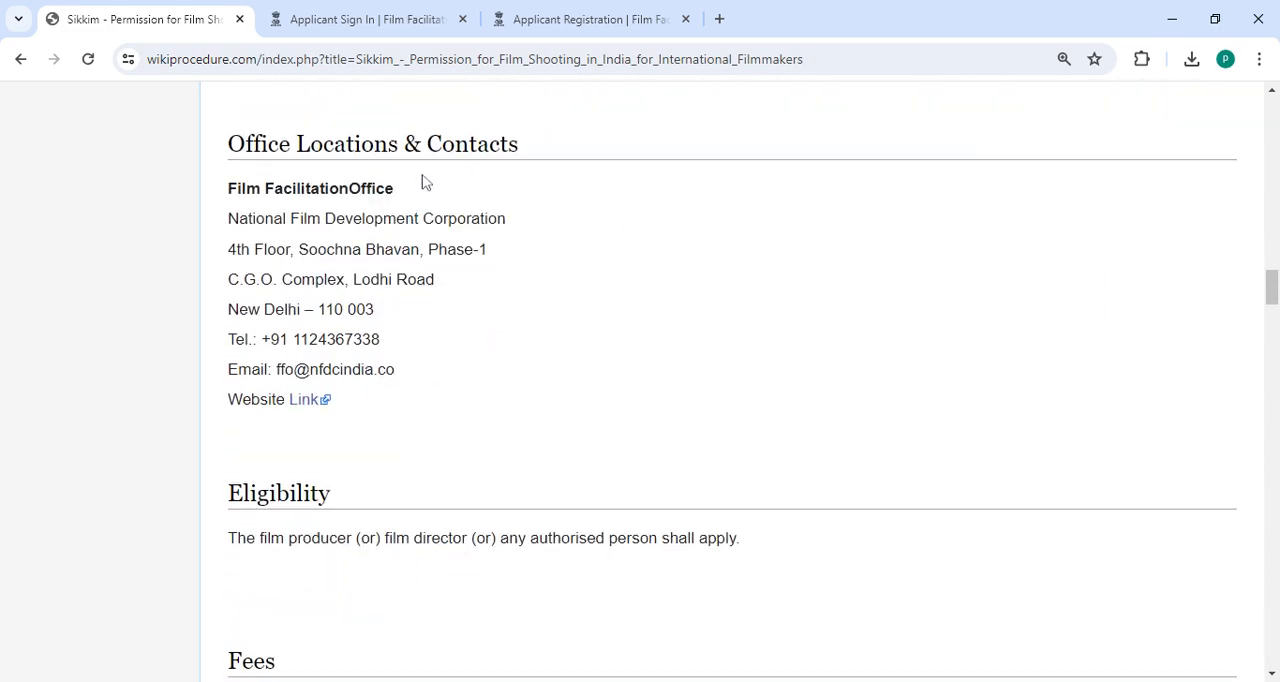
- Scroll past Office Locations & Contacts, Eligibility, Fees, Validity and Documents to Use to reach Instructions
scroll(down, 3)
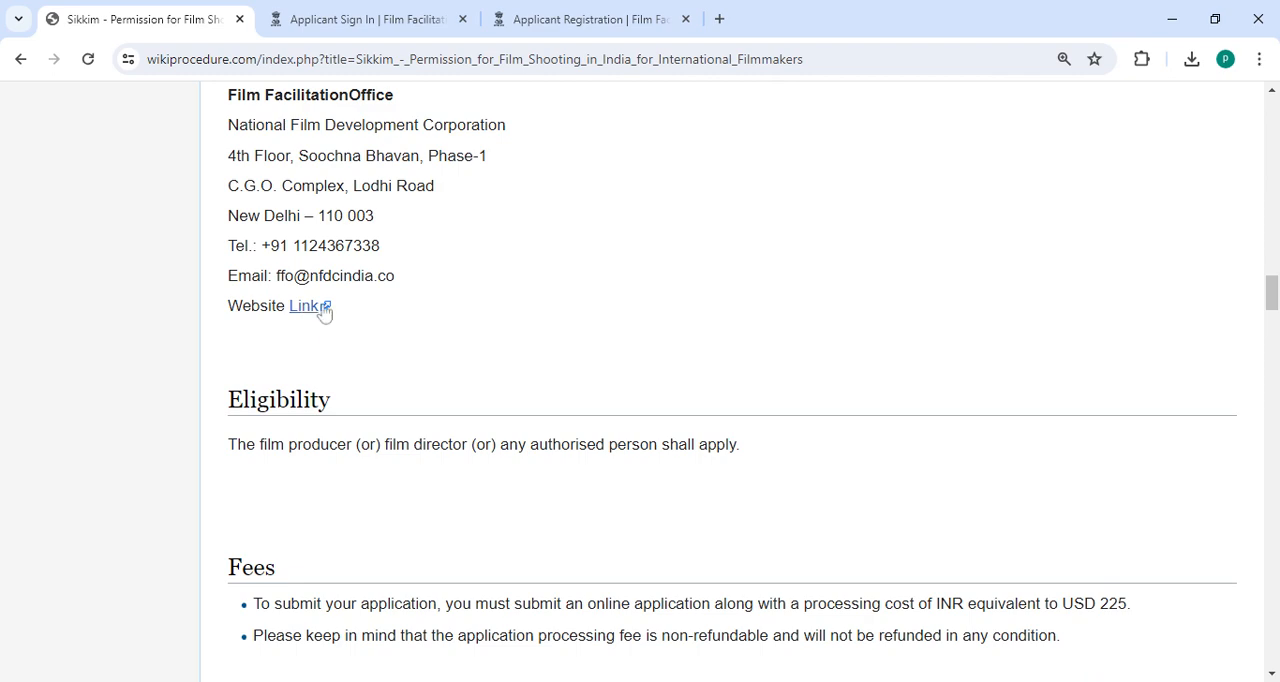
scroll(down, 3)
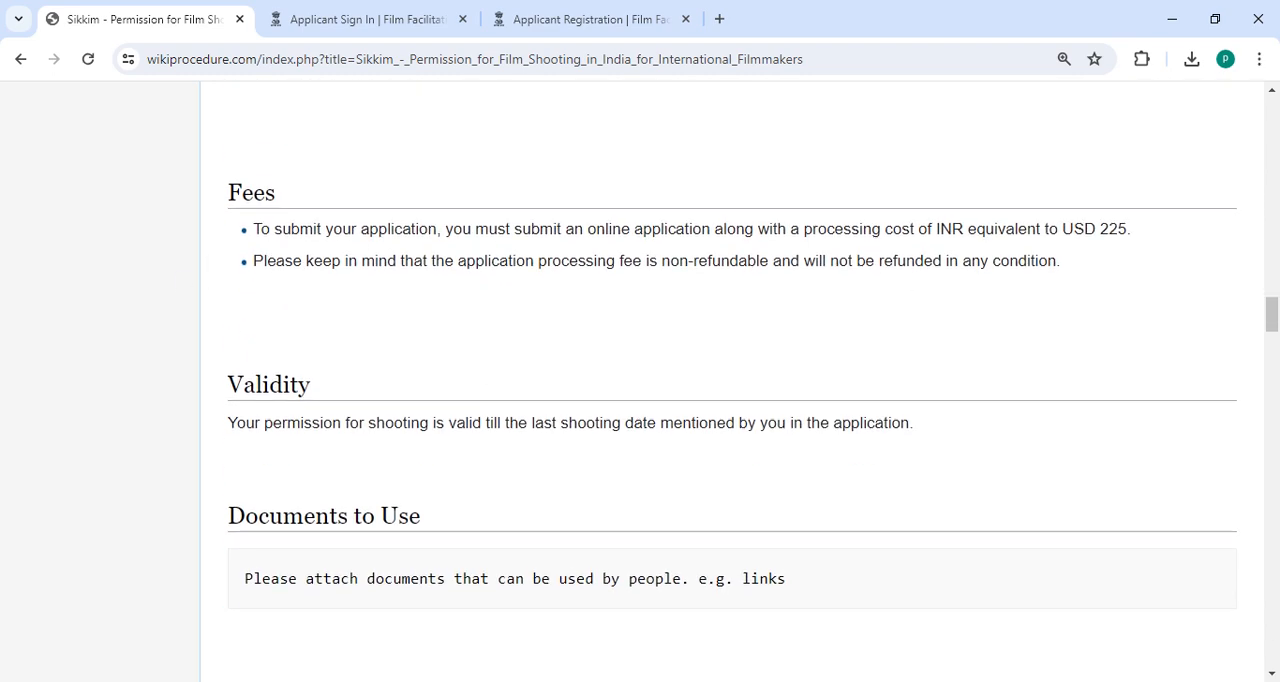
mouse_move(1148, 248)
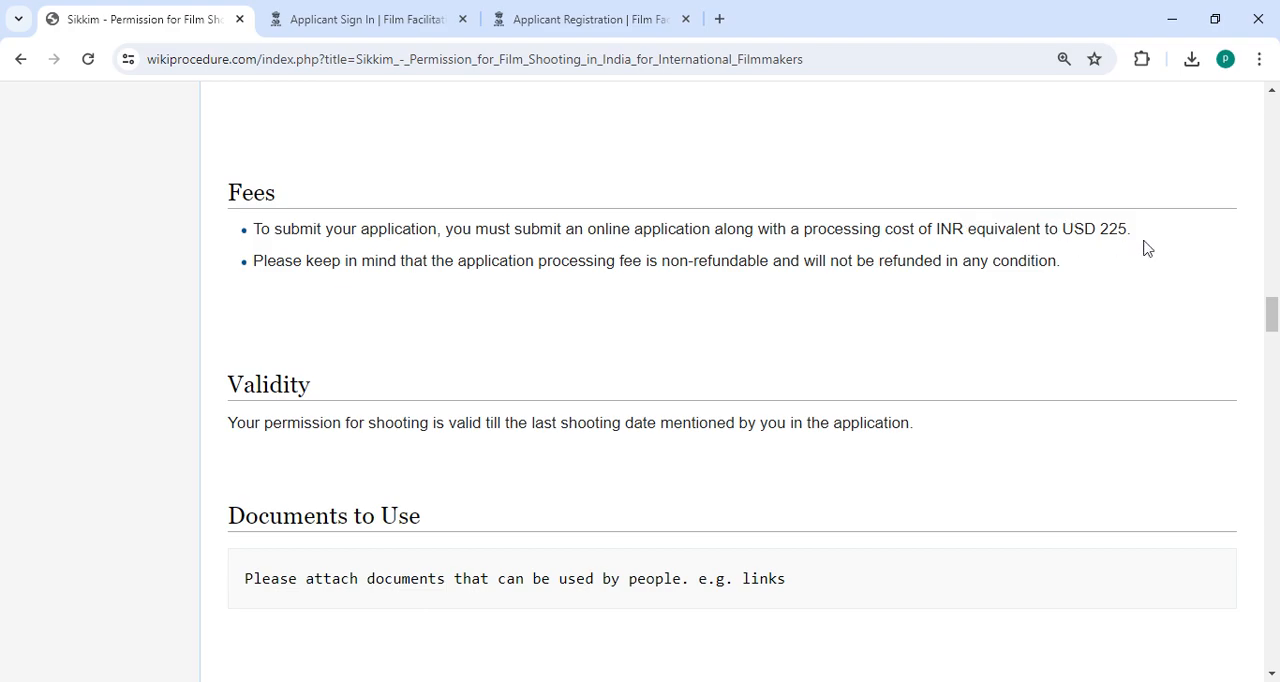
scroll(down, 3)
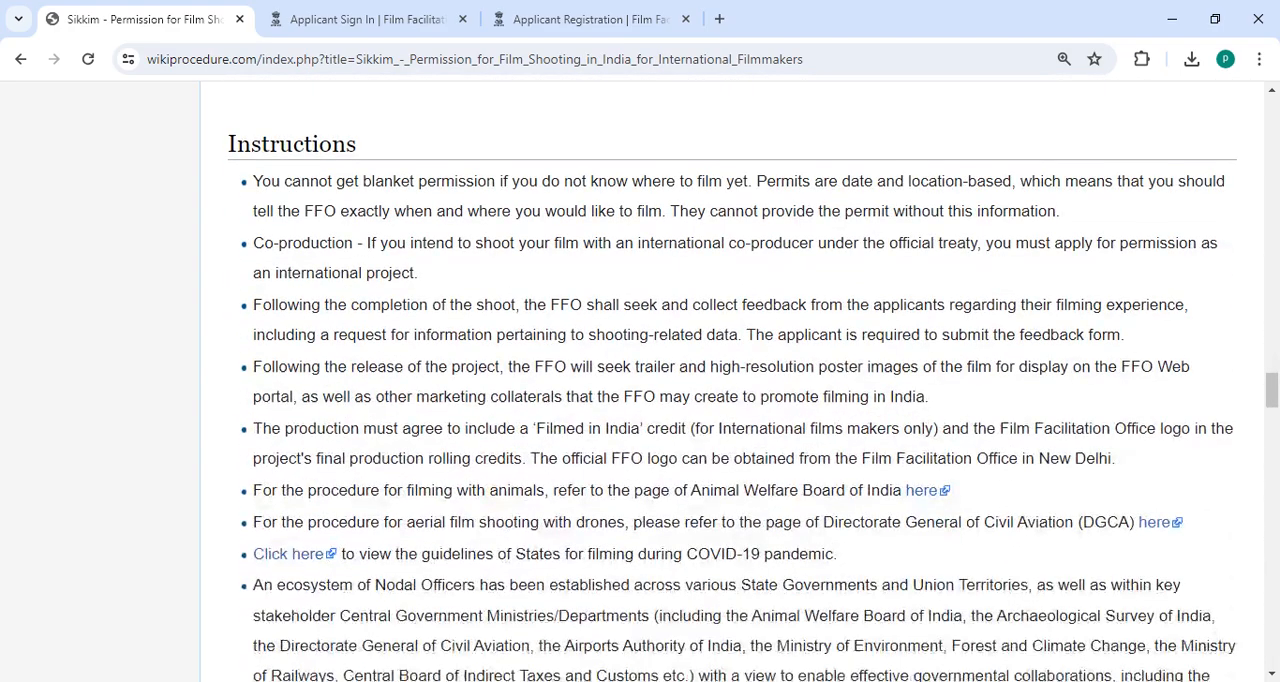
- Scroll through the Production Details, Line Producer and Shooting Details field lists
scroll(down, 3)
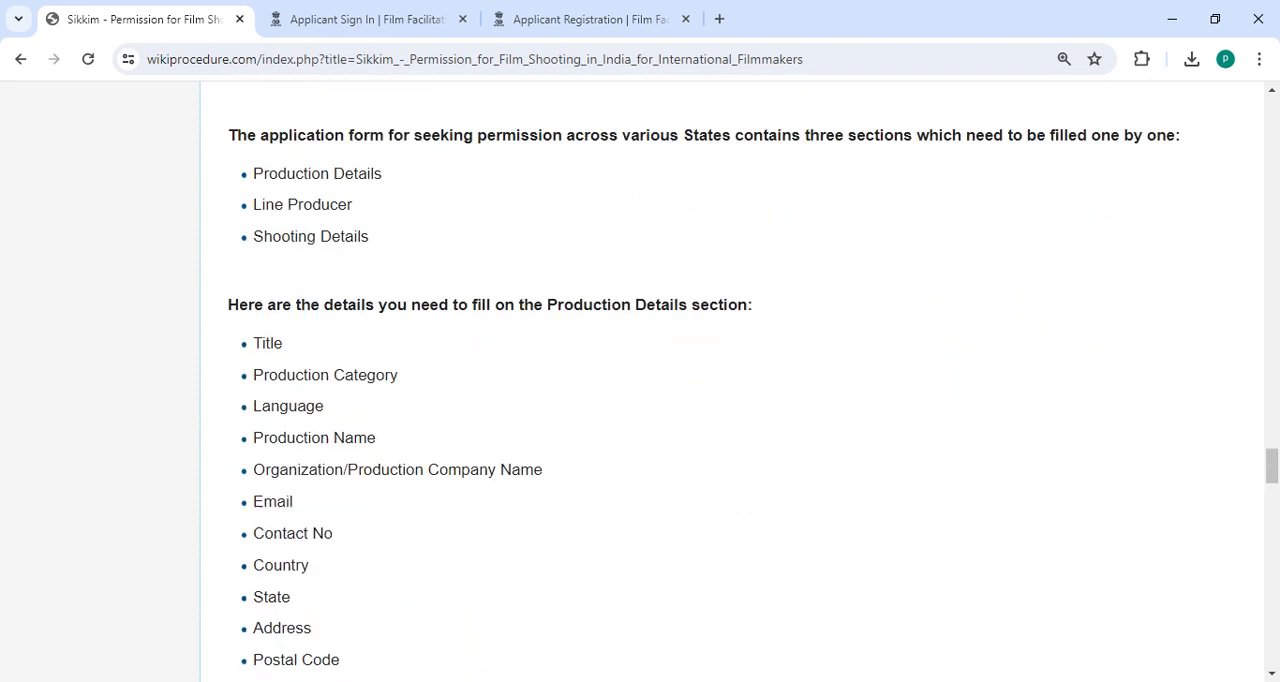
scroll(down, 3)
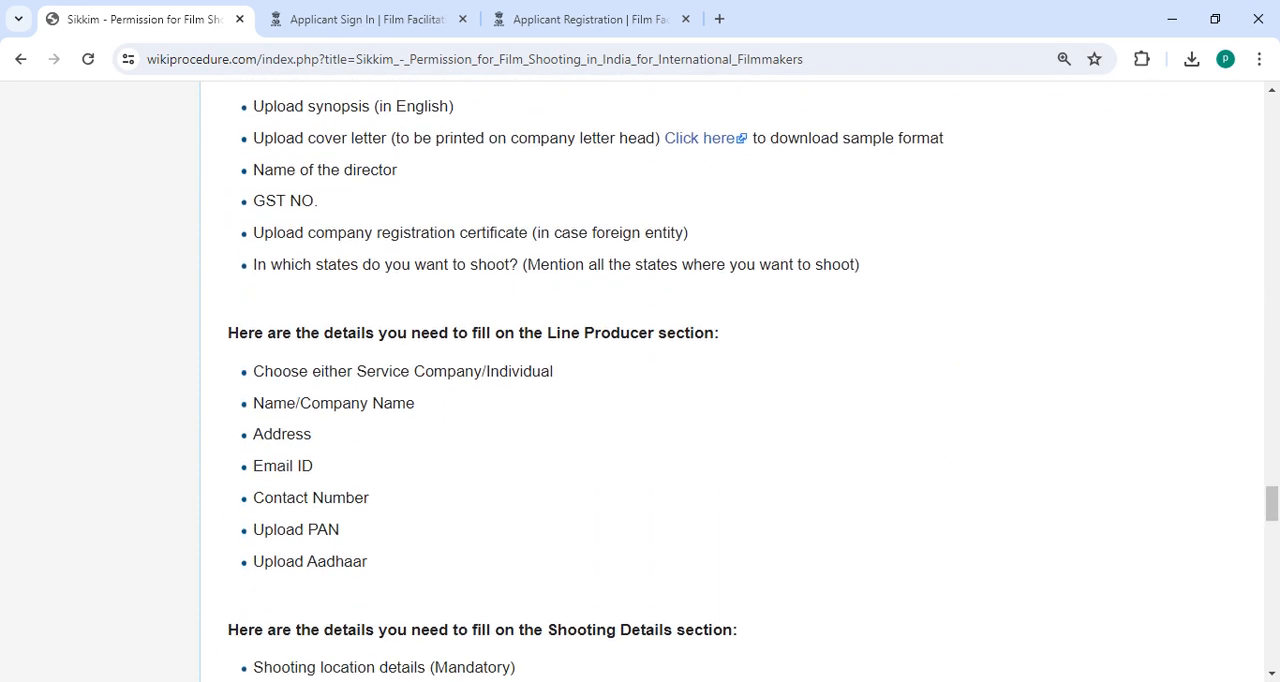
scroll(down, 3)
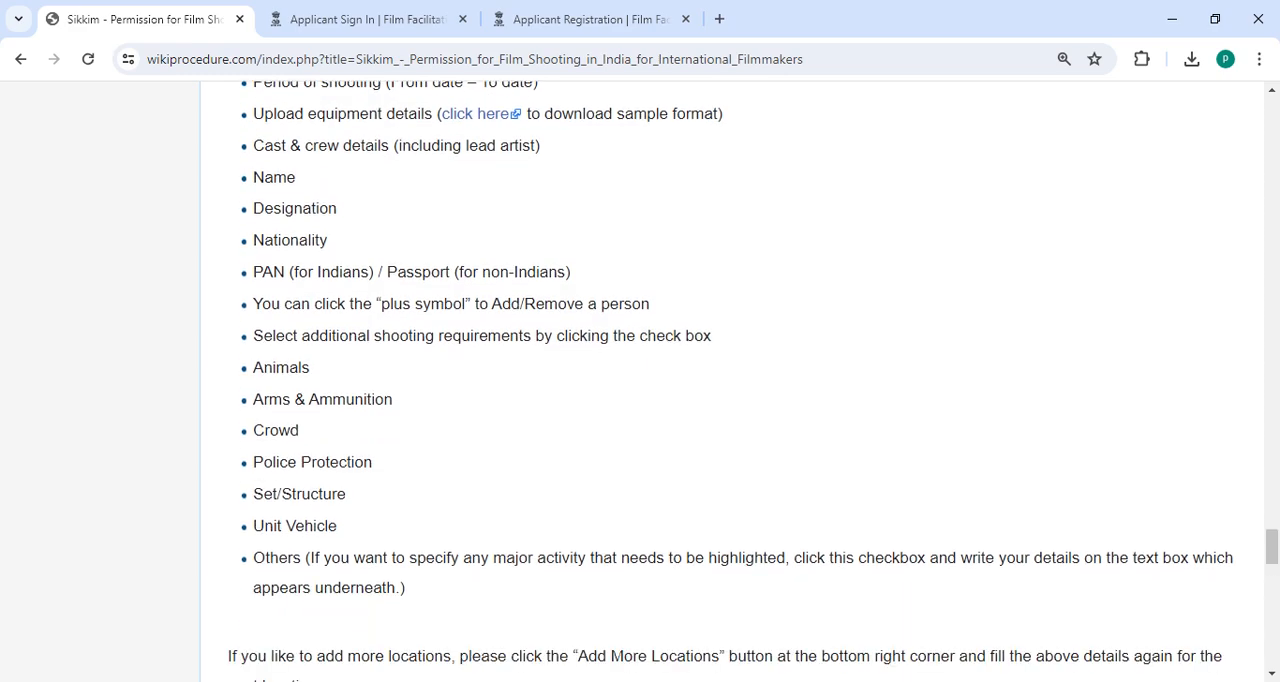